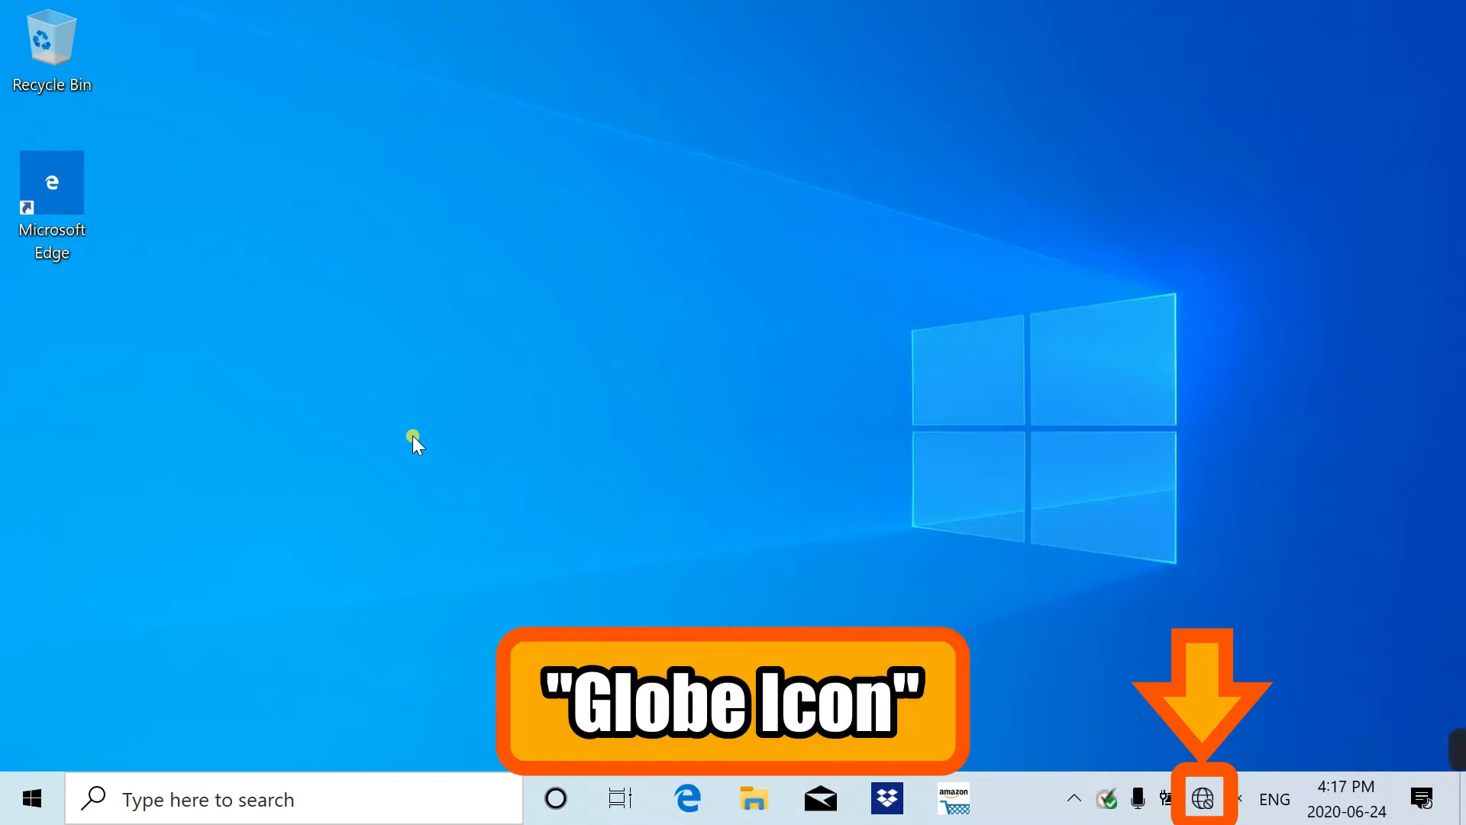
mouse_move(1175, 620)
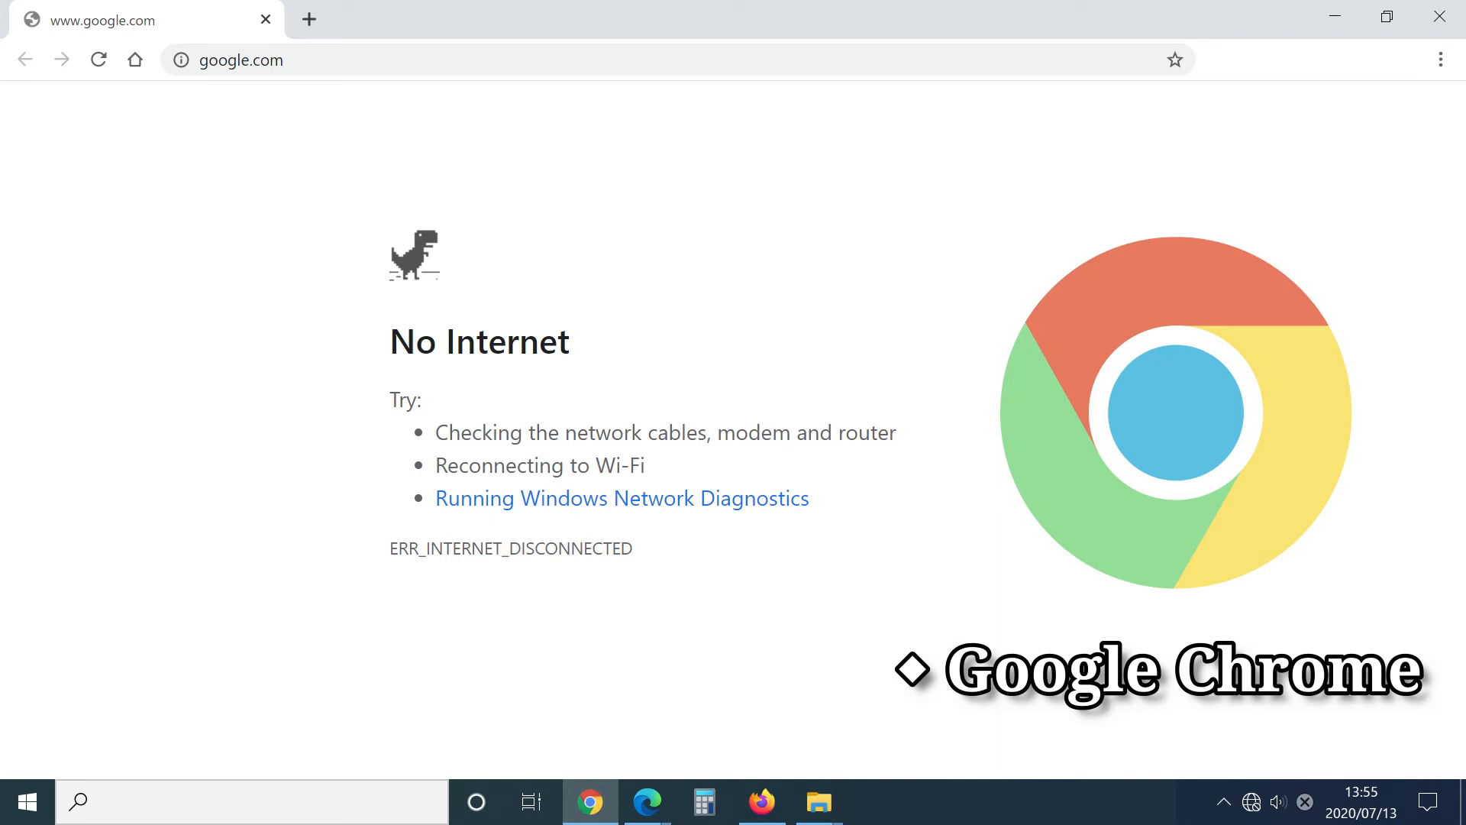
Open the network panel from the taskbar to view available networks
left_click(762, 801)
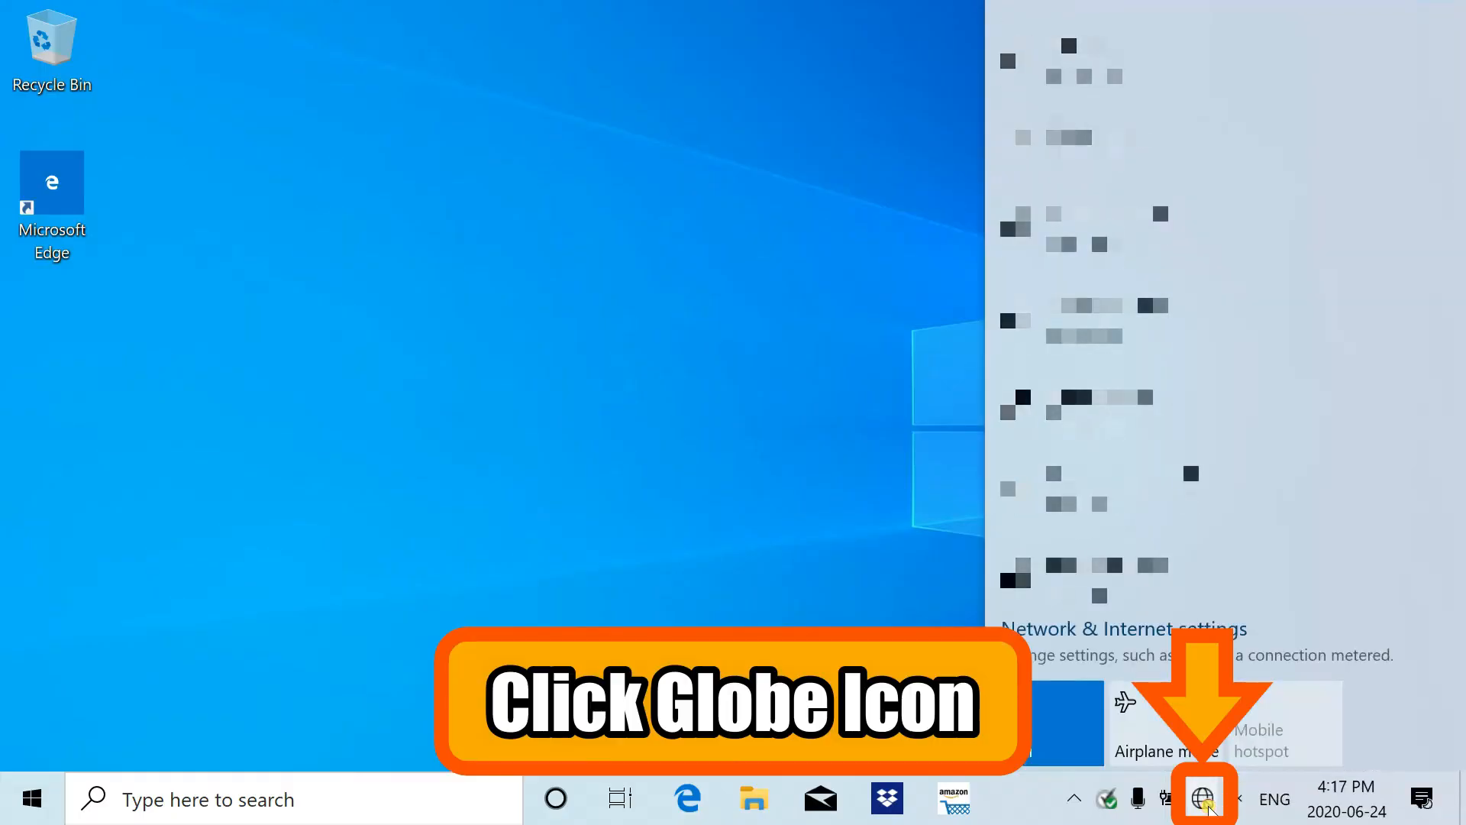
Select the Wi-Fi network with 'Connect automatically' on and start connecting
left_click(1203, 799)
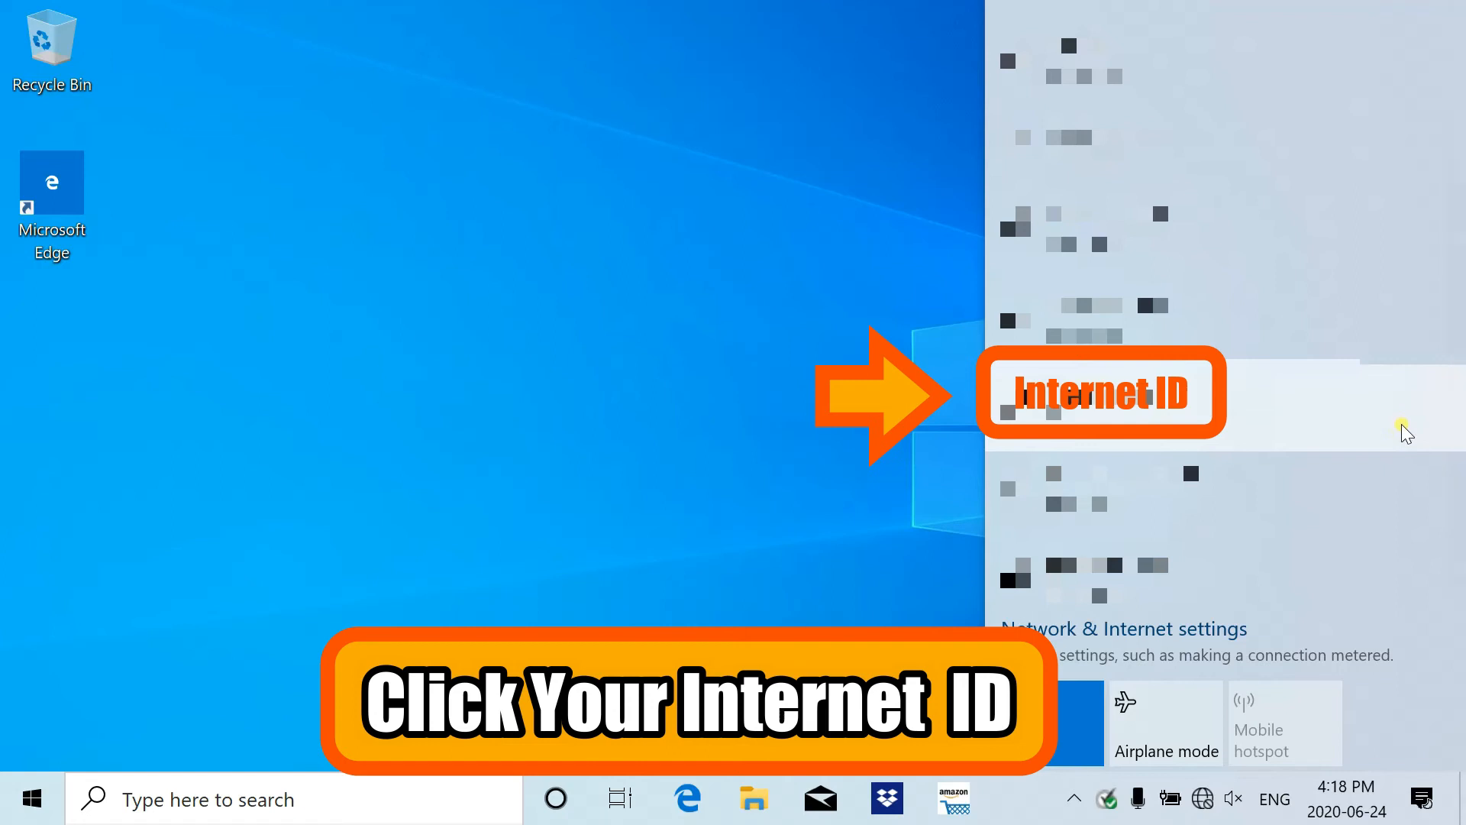
left_click(1103, 393)
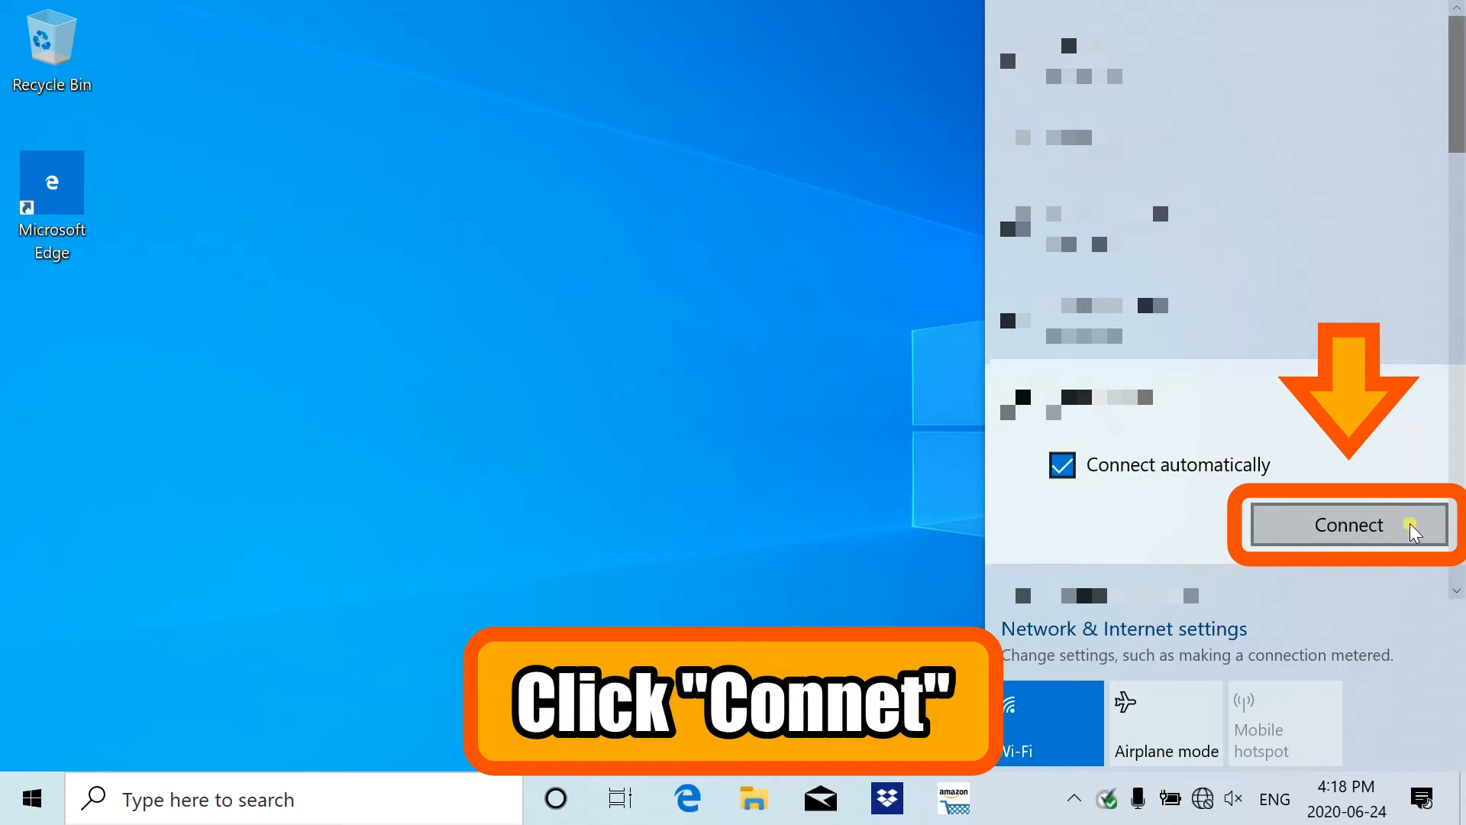
mouse_move(1428, 533)
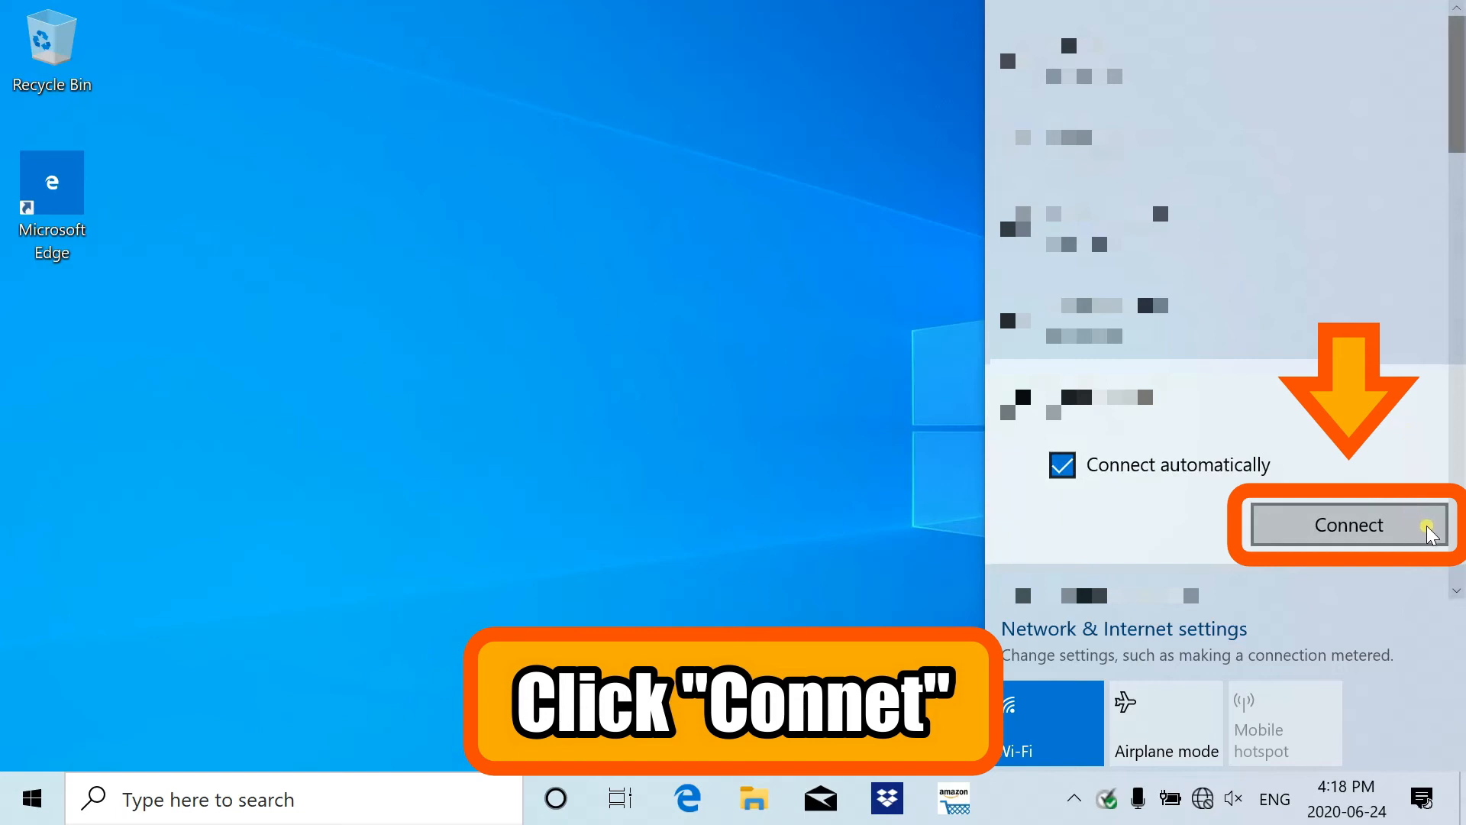
left_click(1347, 524)
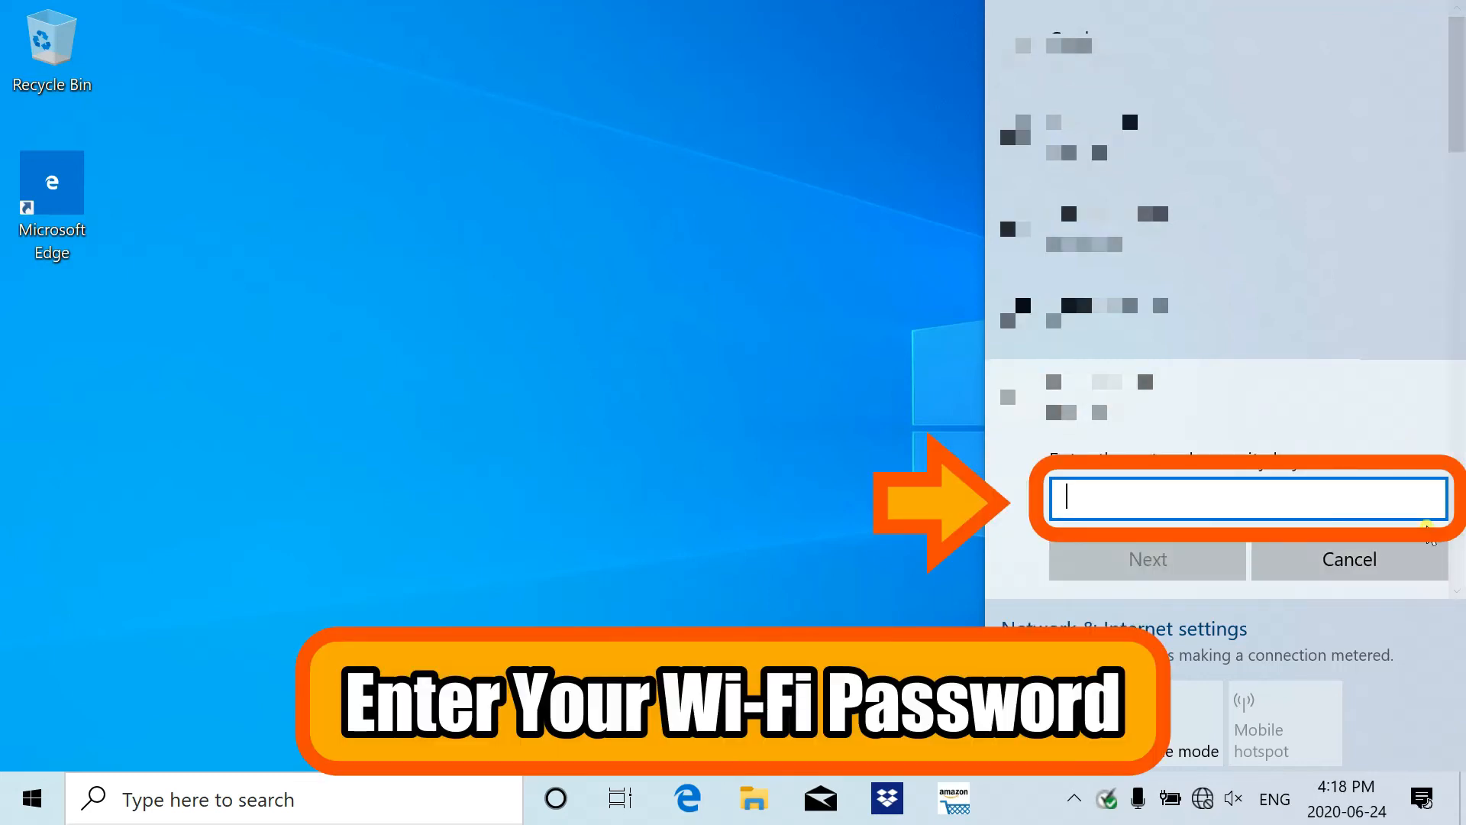
Type the Wi-Fi password, reveal it to check, then hide it again
type("••")
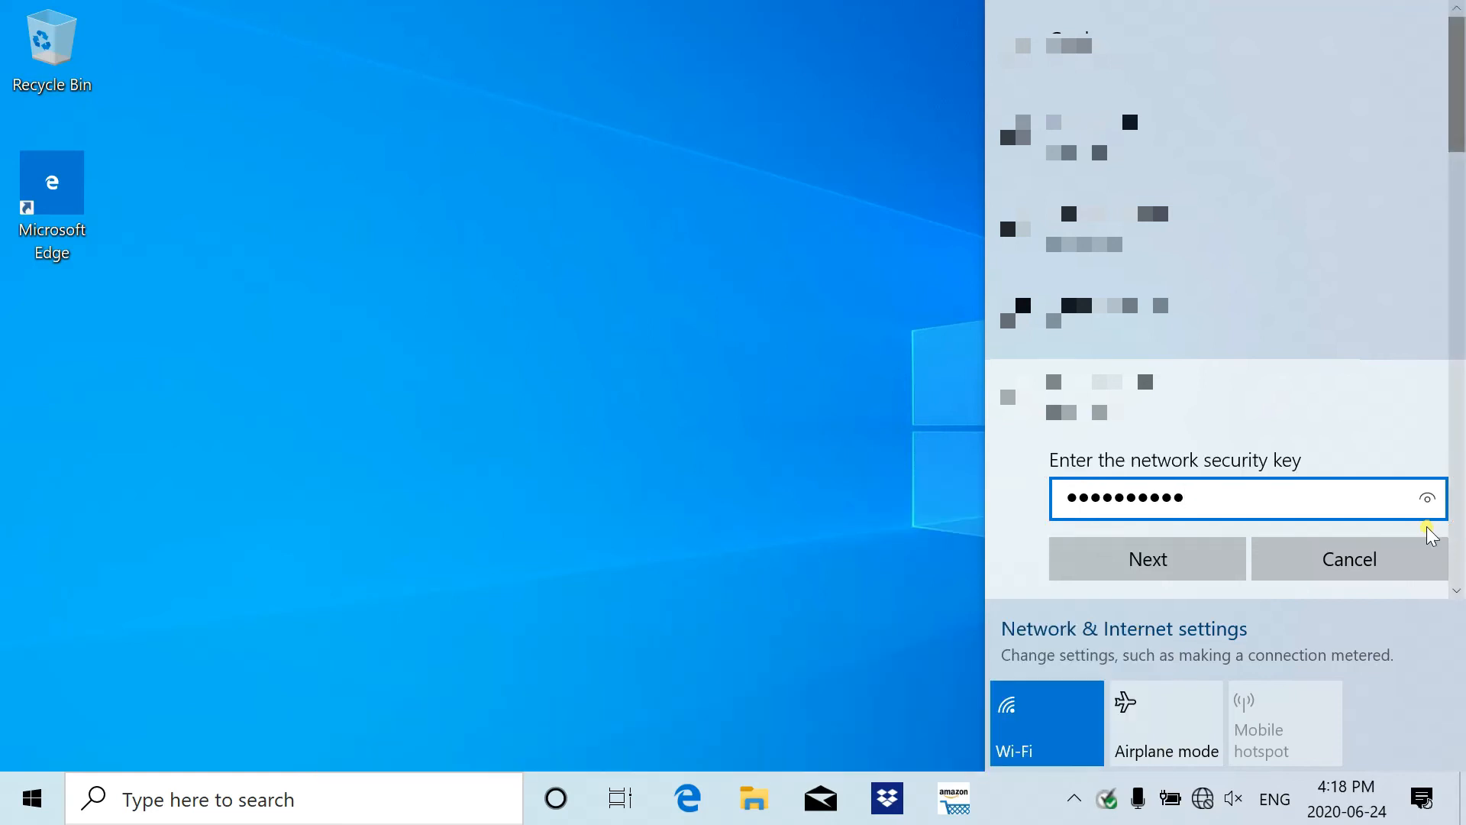
mouse_move(1426, 499)
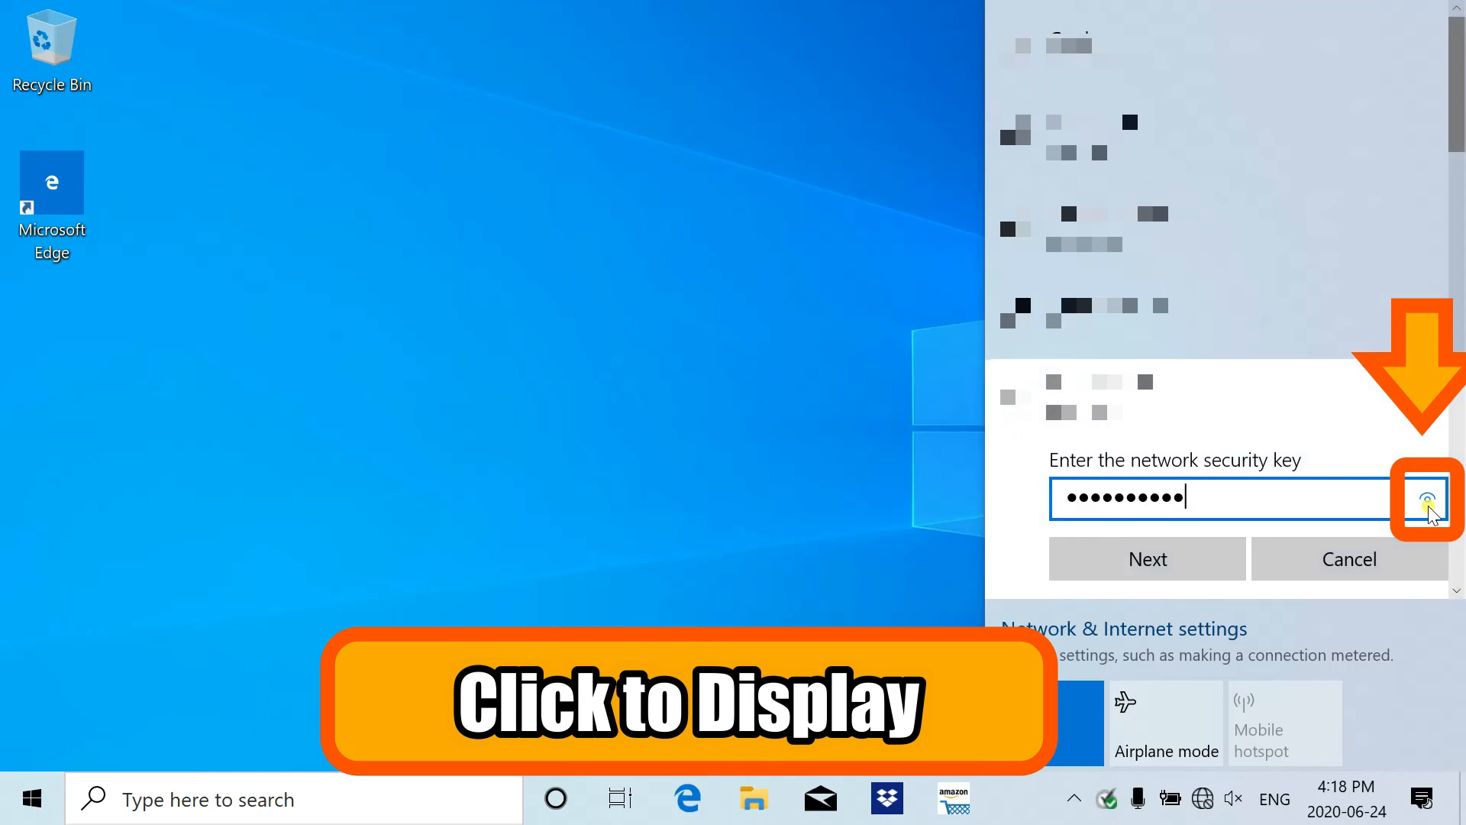
left_click(1425, 497)
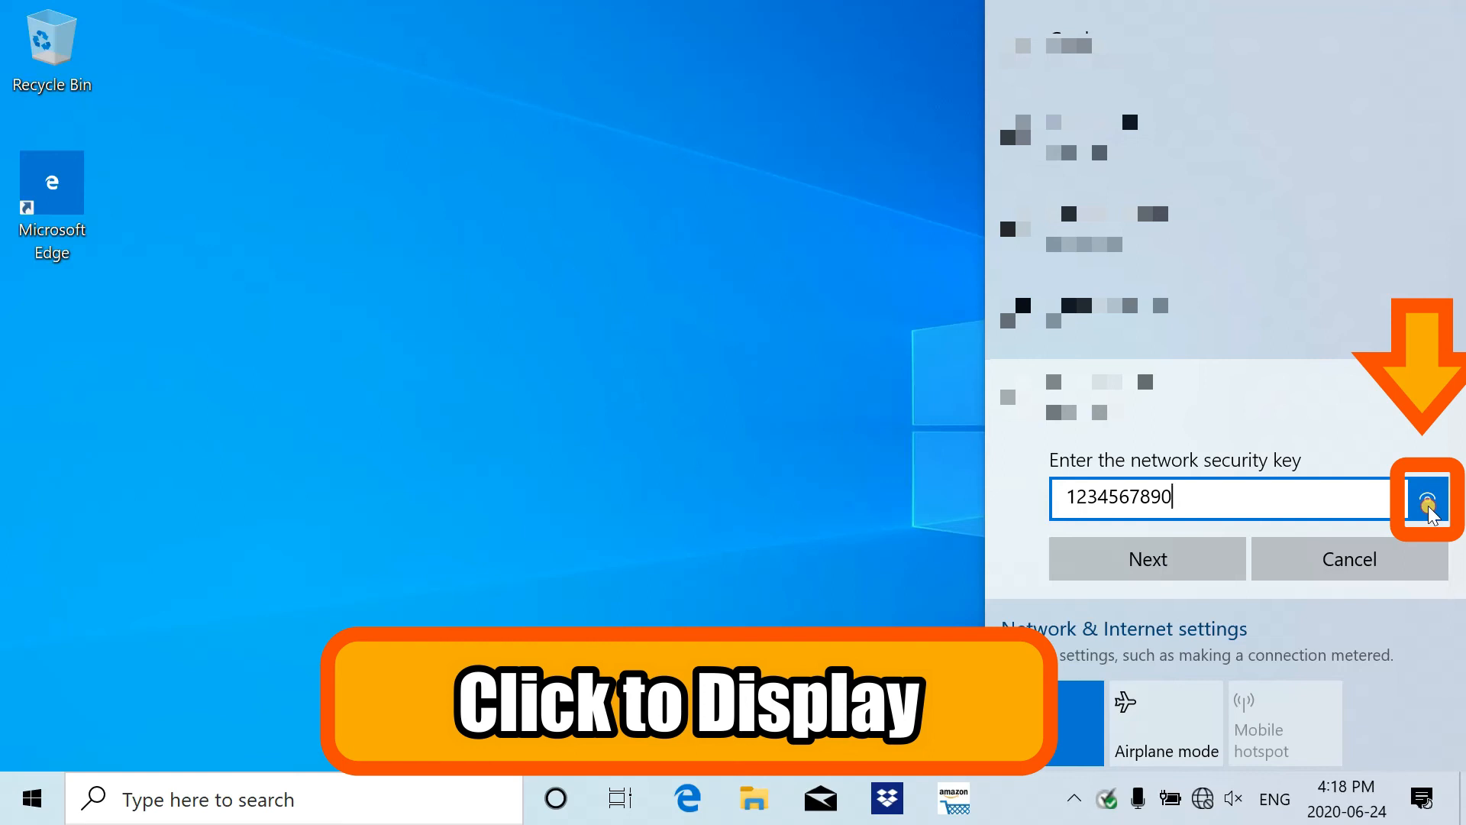
left_click(1425, 497)
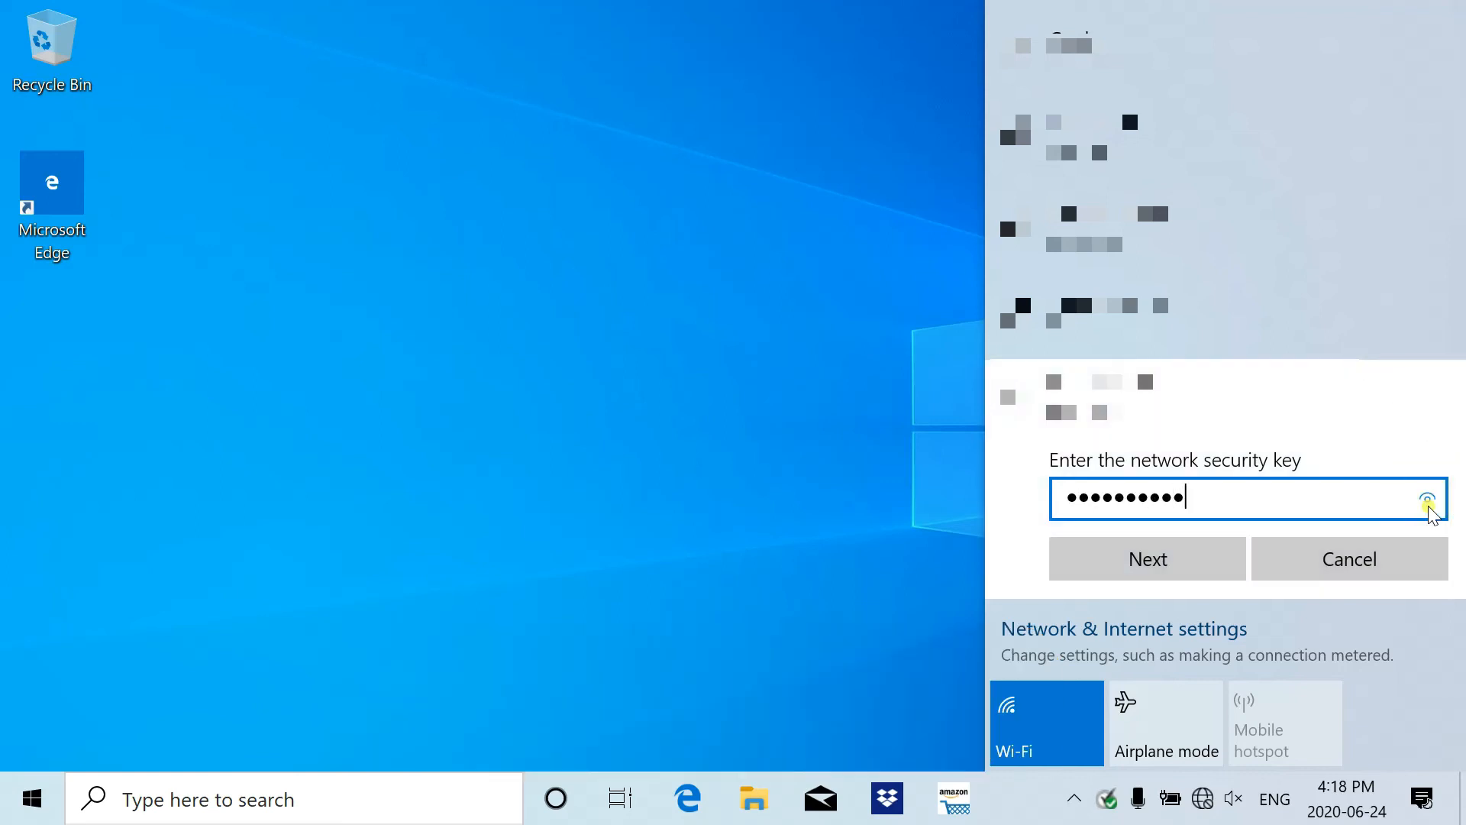
key("Backspace")
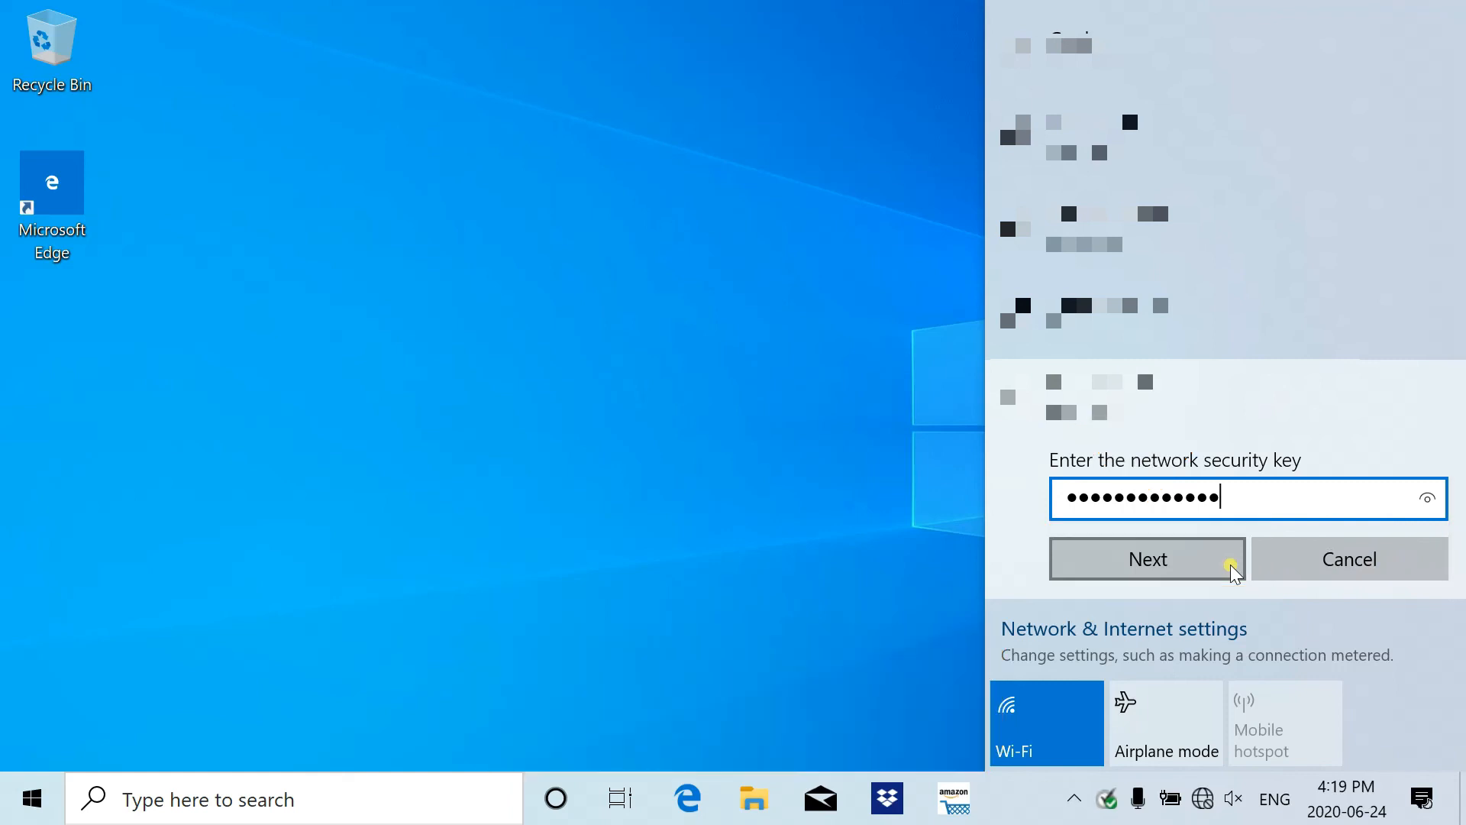
Submit the key, choose Yes for discoverability, and accept 'Let's finish setting up'
left_click(1146, 558)
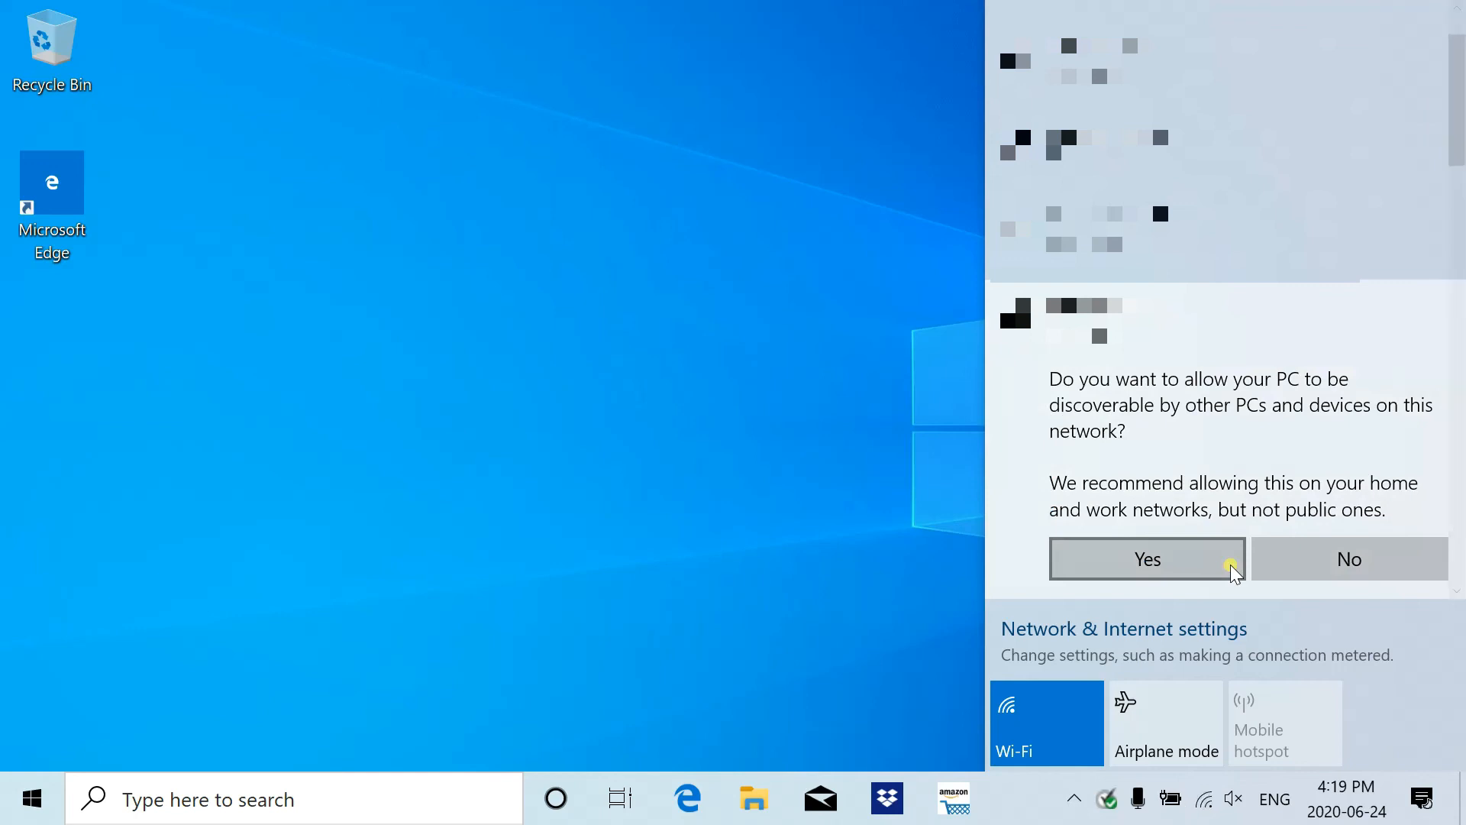
left_click(1146, 558)
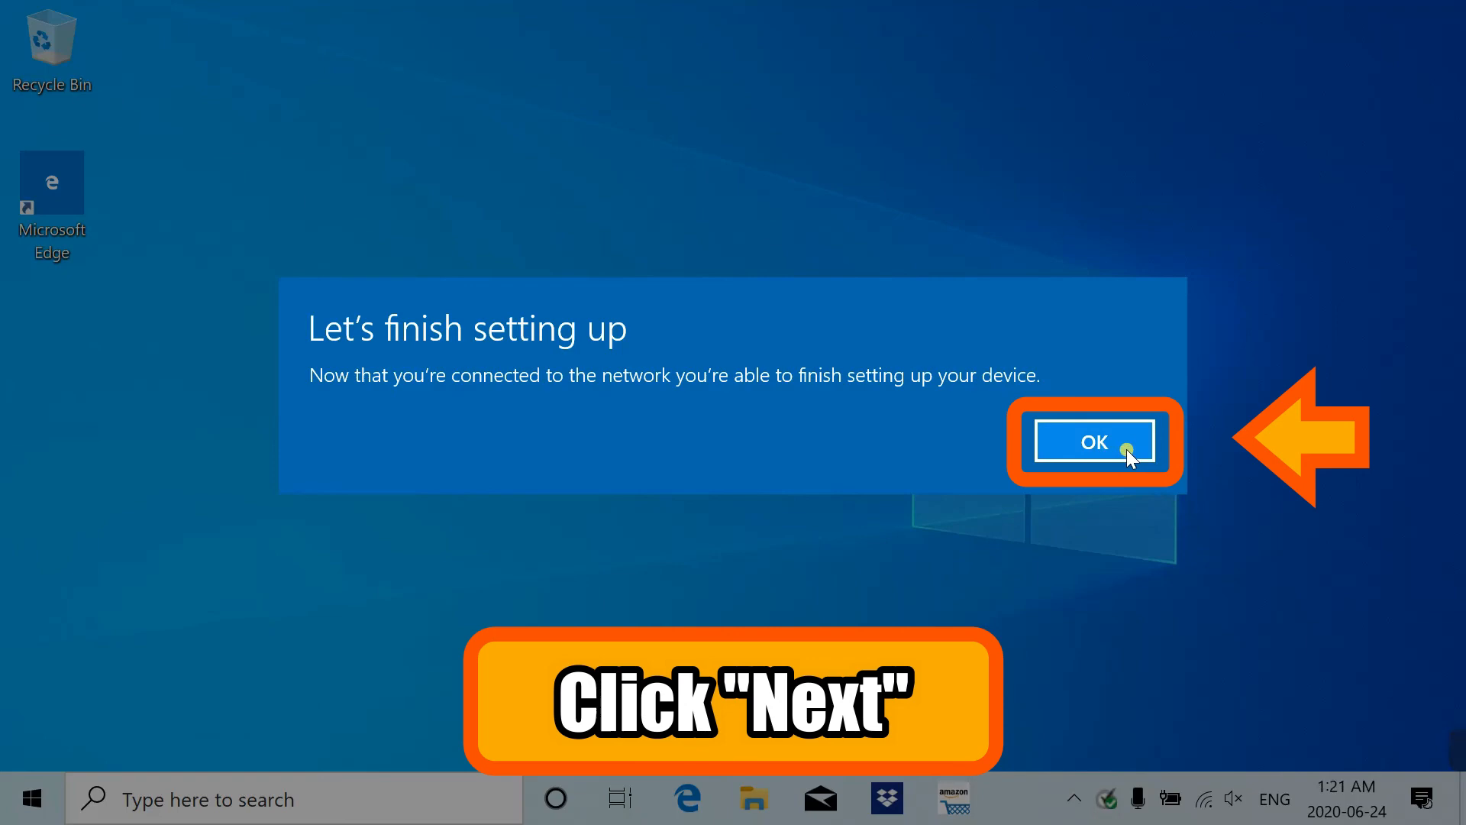
left_click(1093, 441)
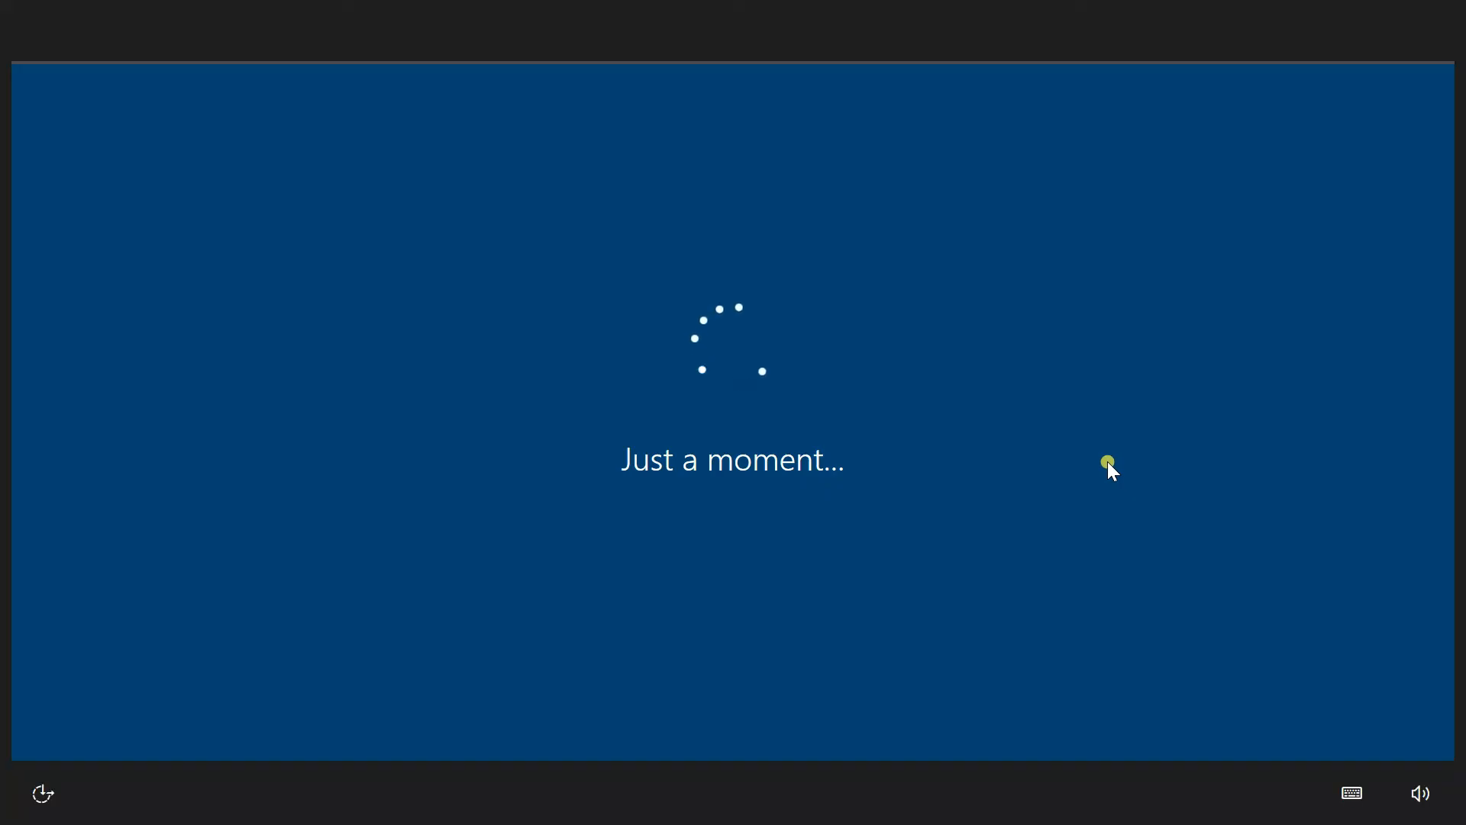
mouse_move(613, 629)
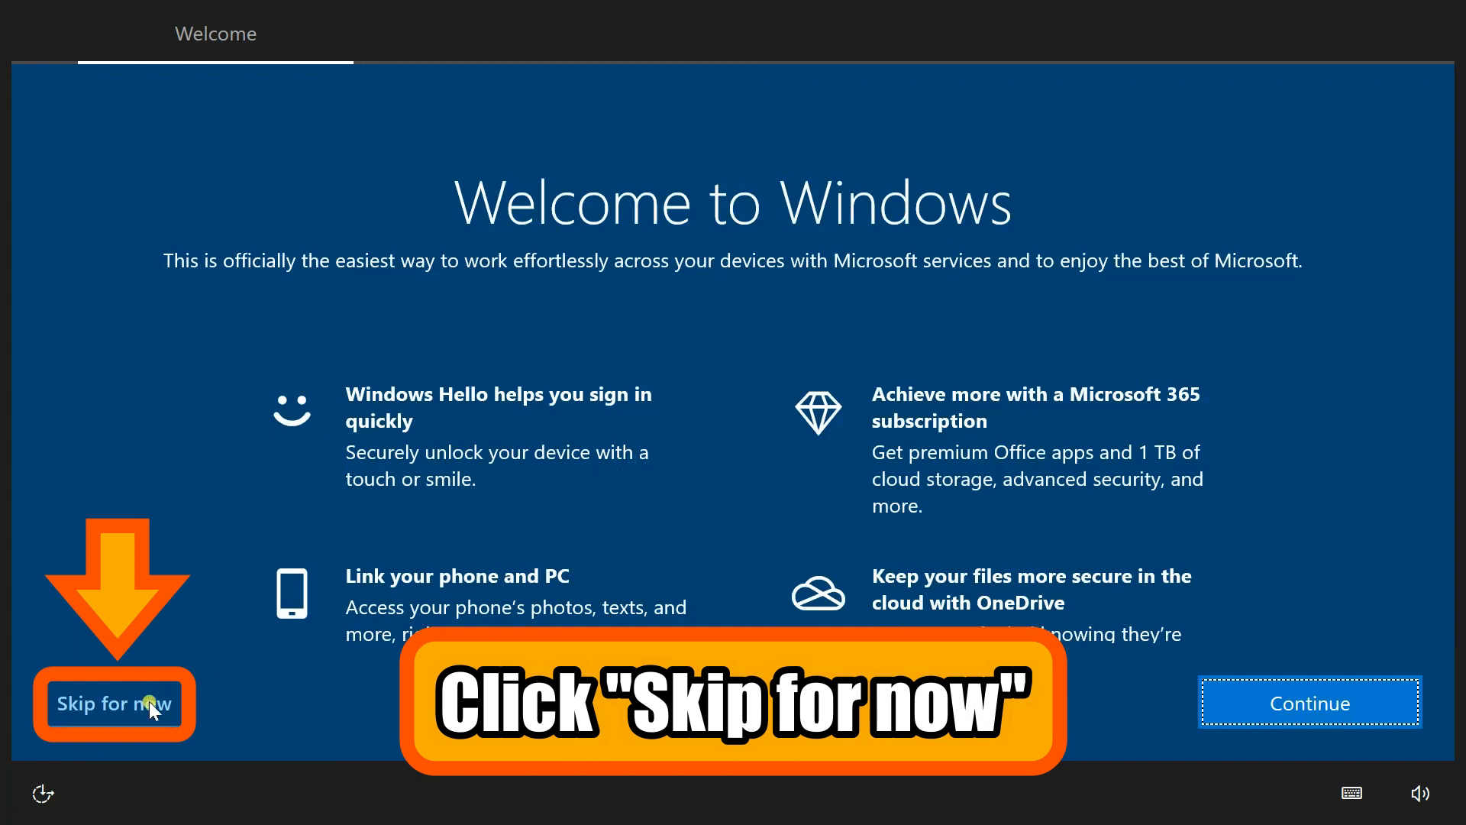
mouse_move(171, 718)
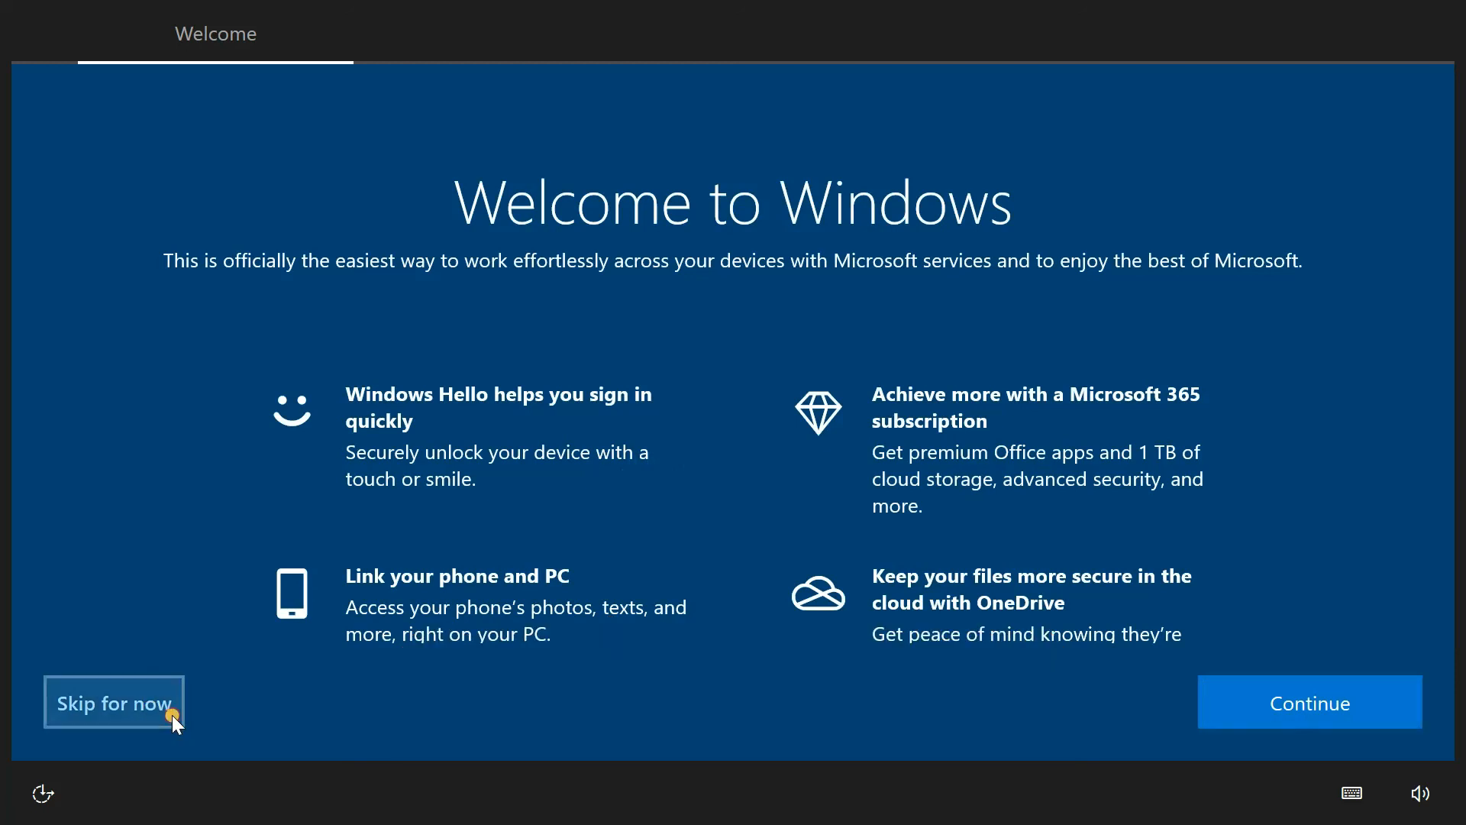
Choose 'Skip for now' on the Welcome to Windows screen
left_click(114, 704)
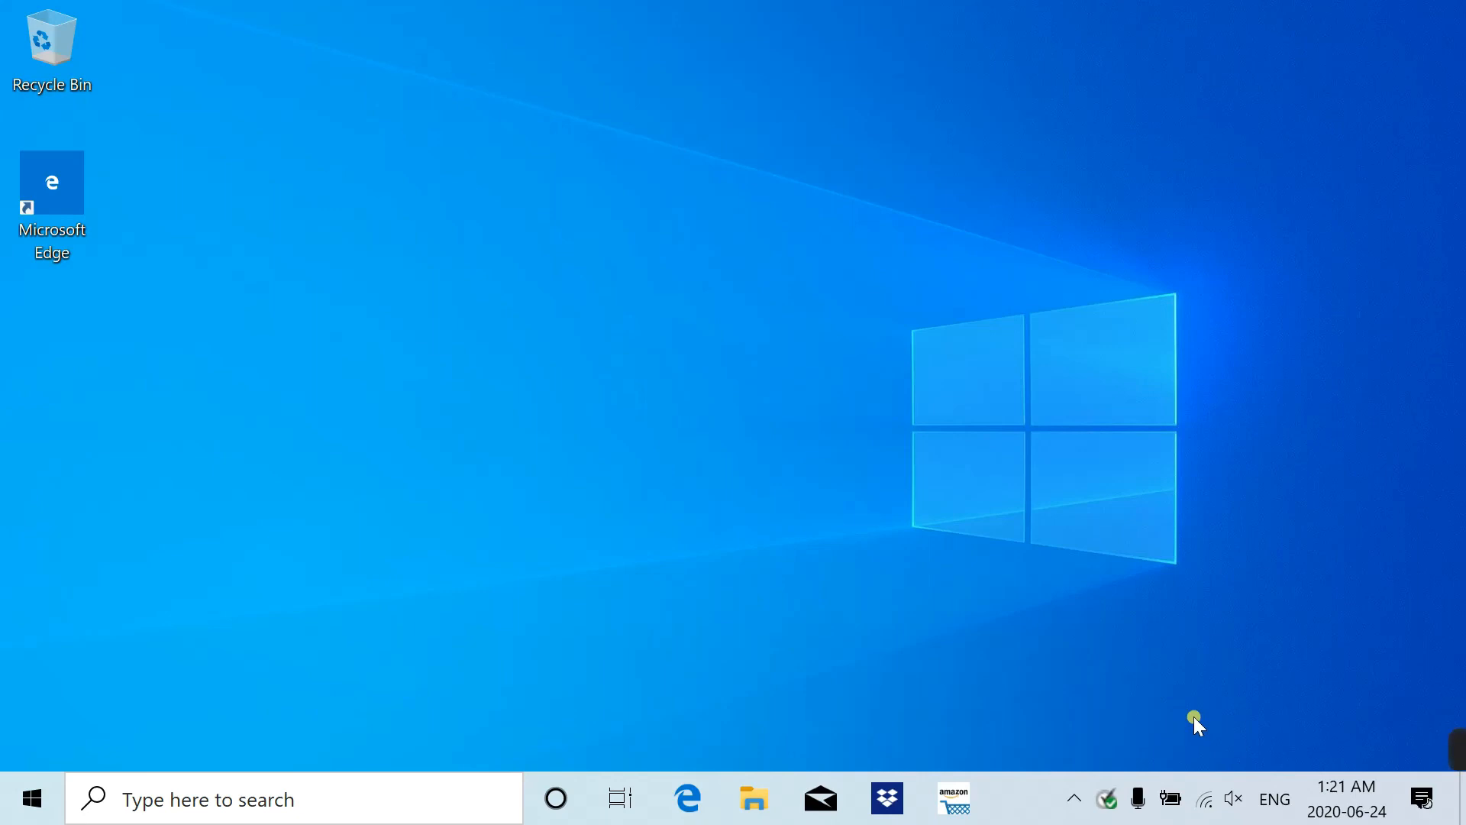
mouse_move(1205, 799)
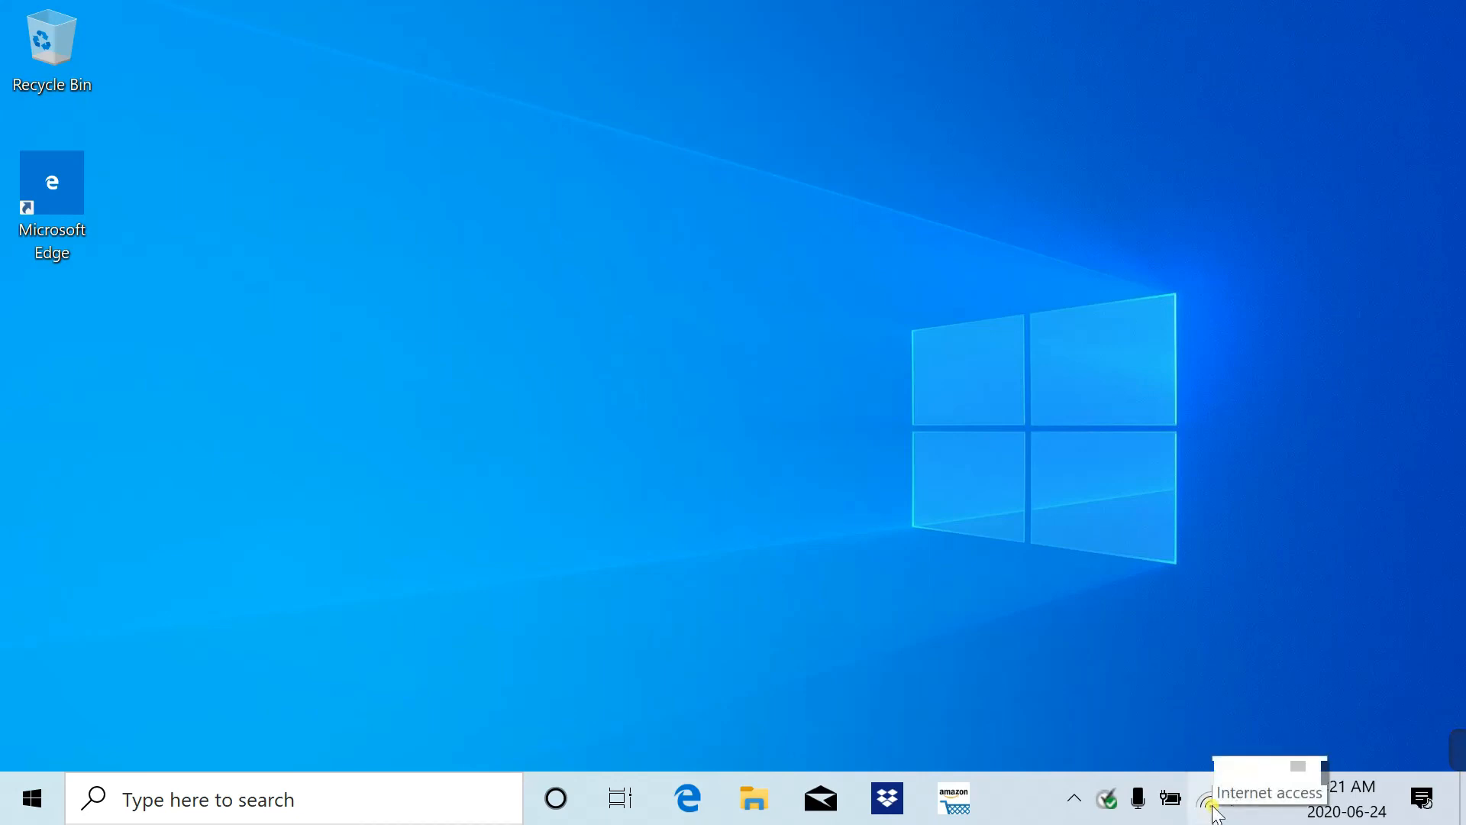
Open the Wi-Fi flyout to confirm the network shows 'Connected, secured'
left_click(1205, 798)
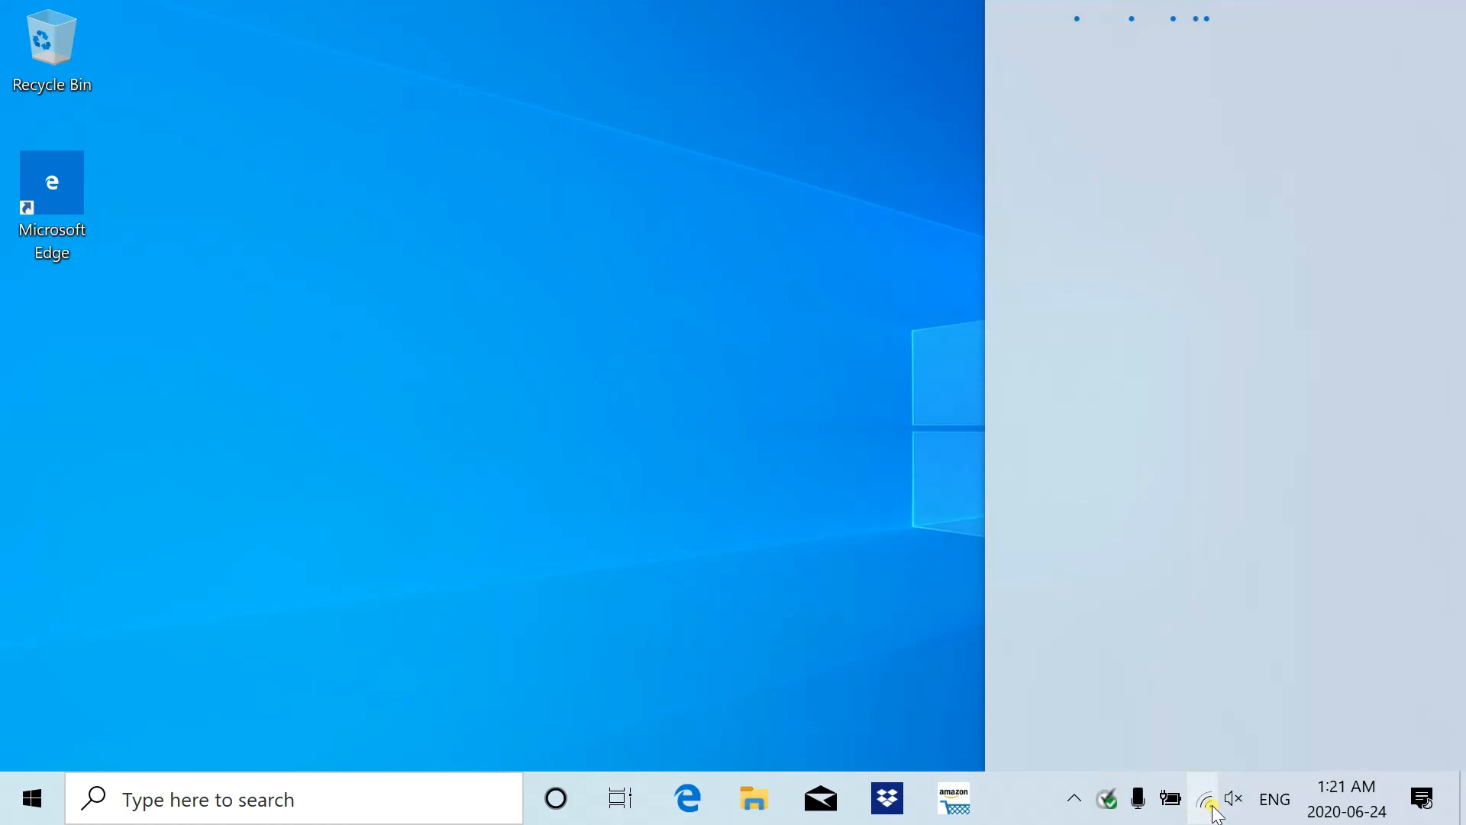
left_click(1204, 800)
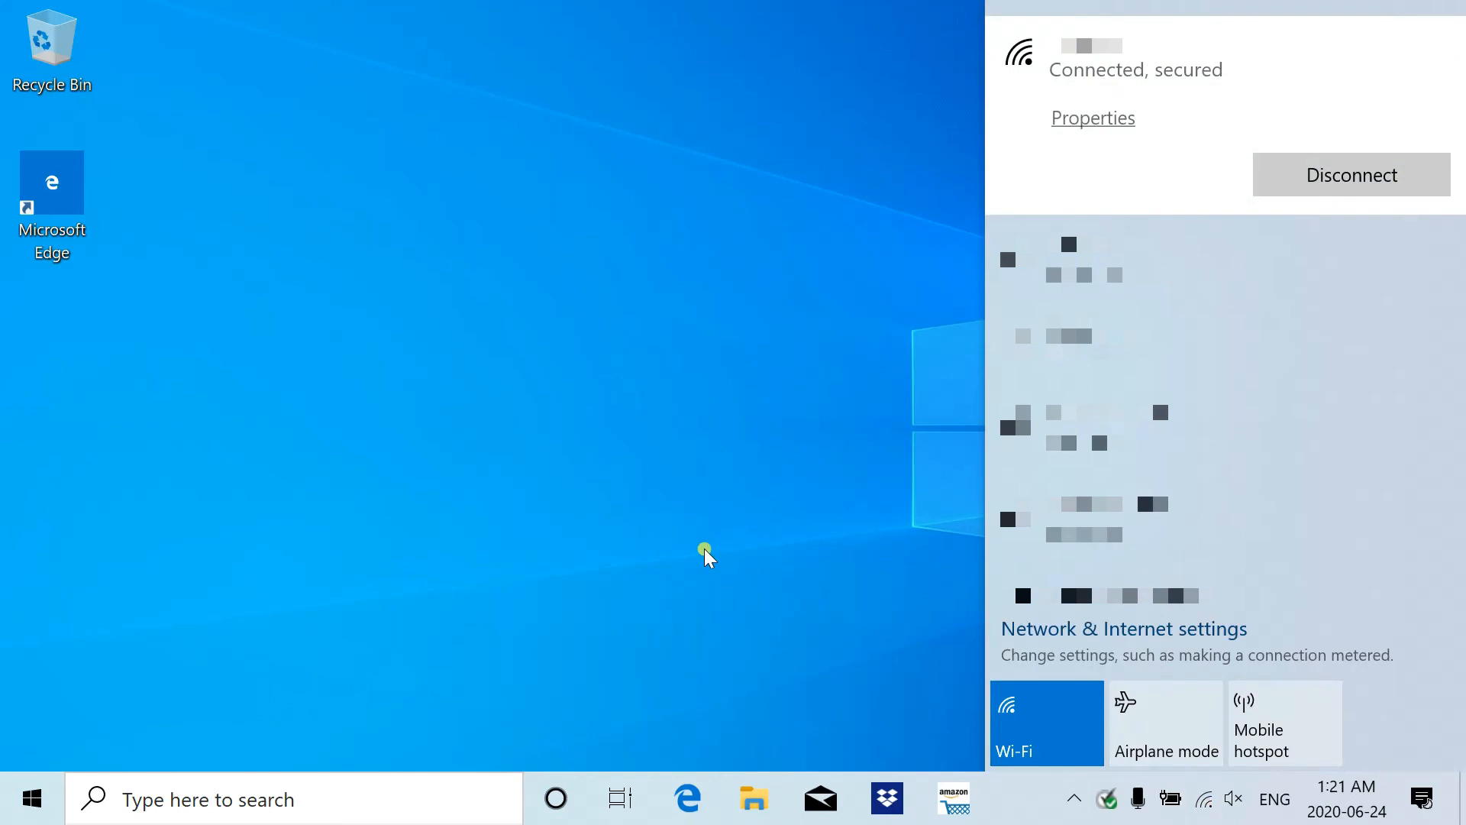
mouse_move(1105, 712)
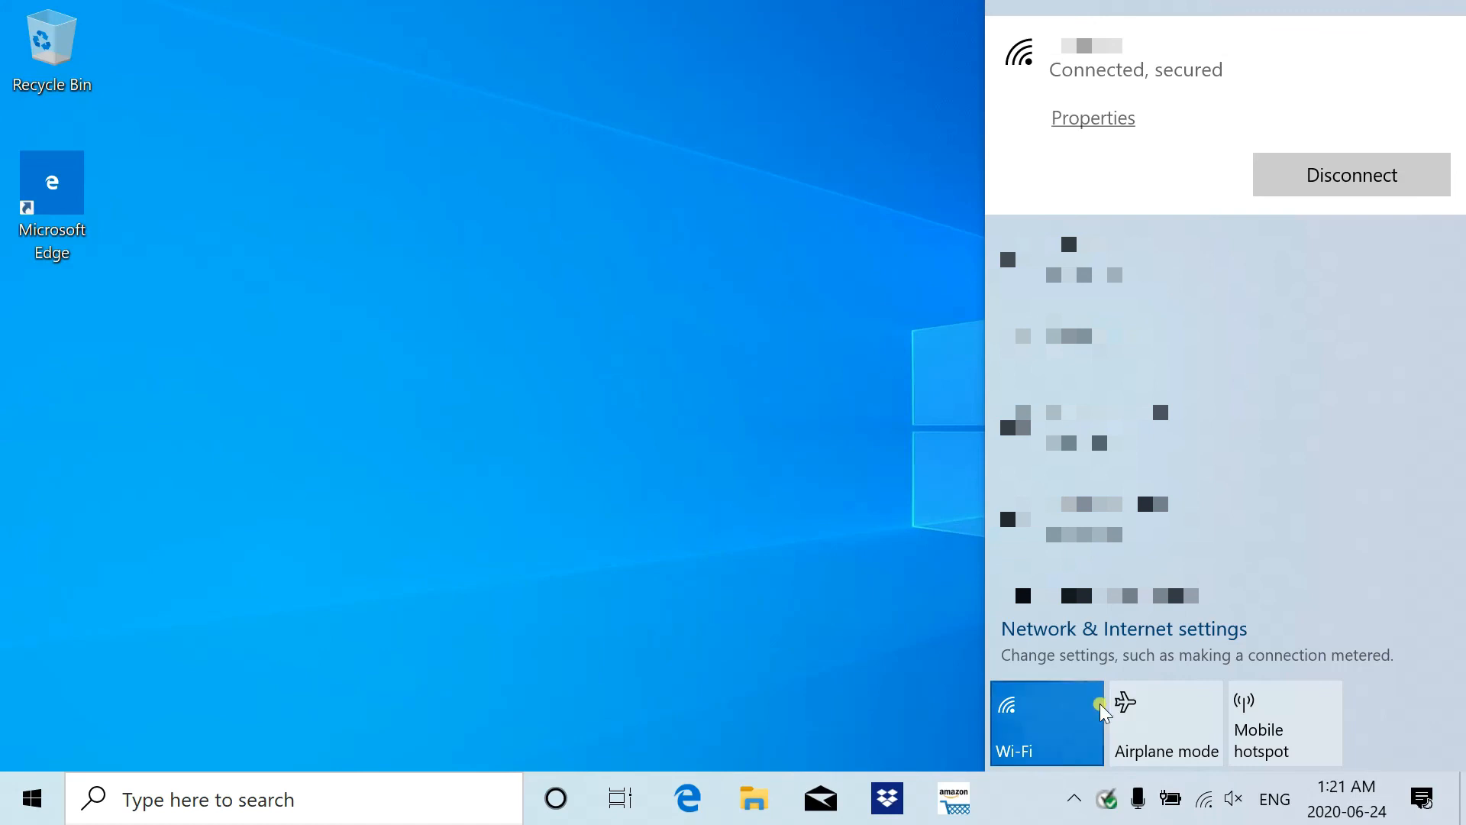
mouse_move(1205, 799)
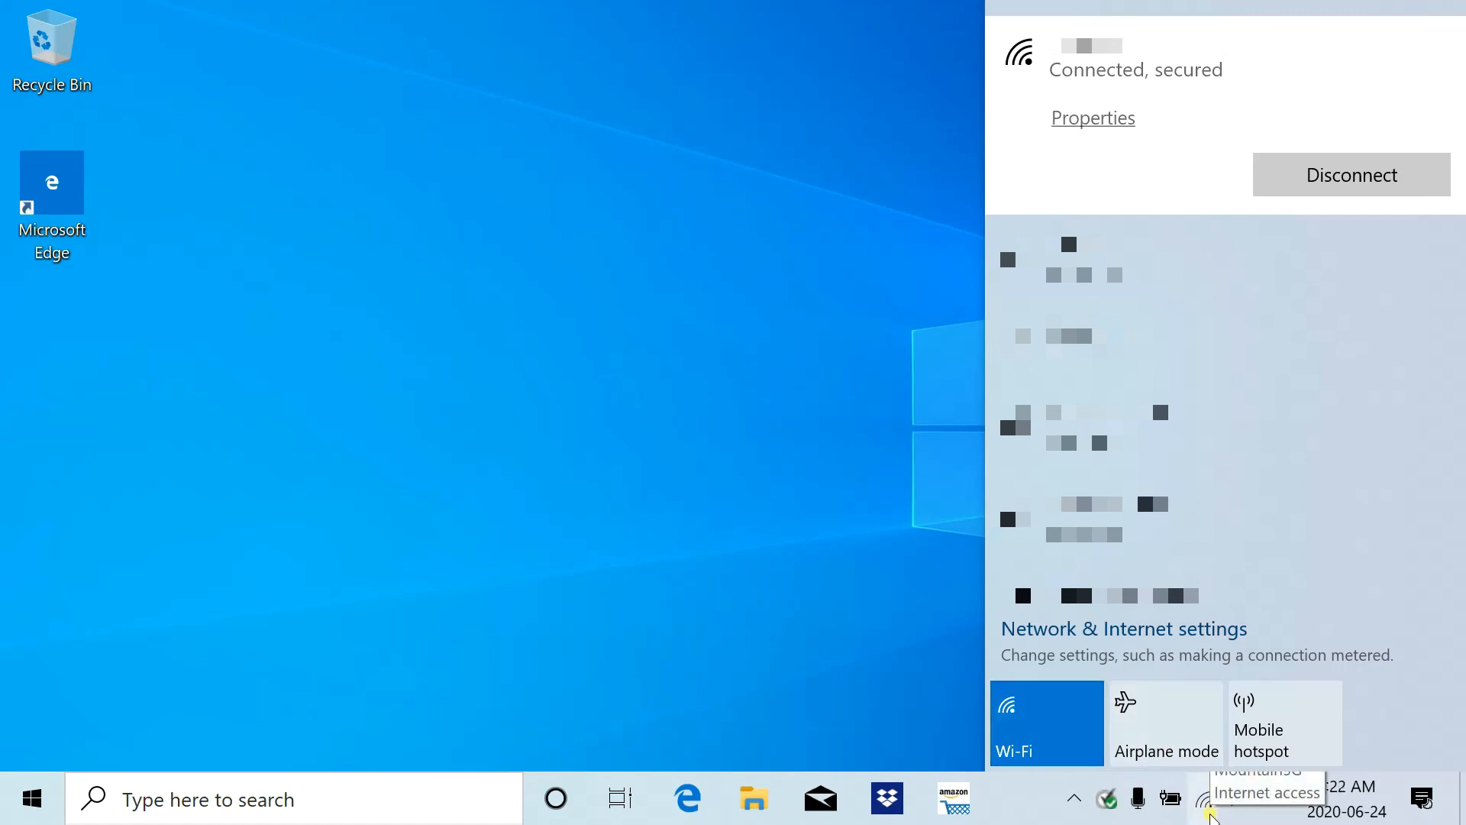